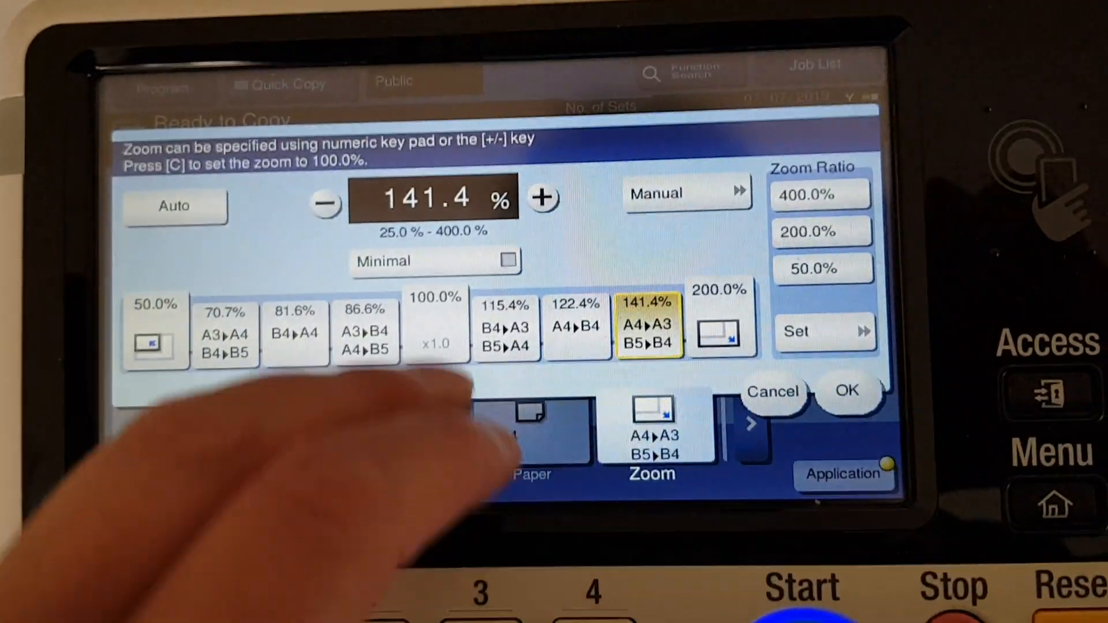
# Step: Confirm the 141.4% zoom ratio with OK
pyautogui.click(771, 391)
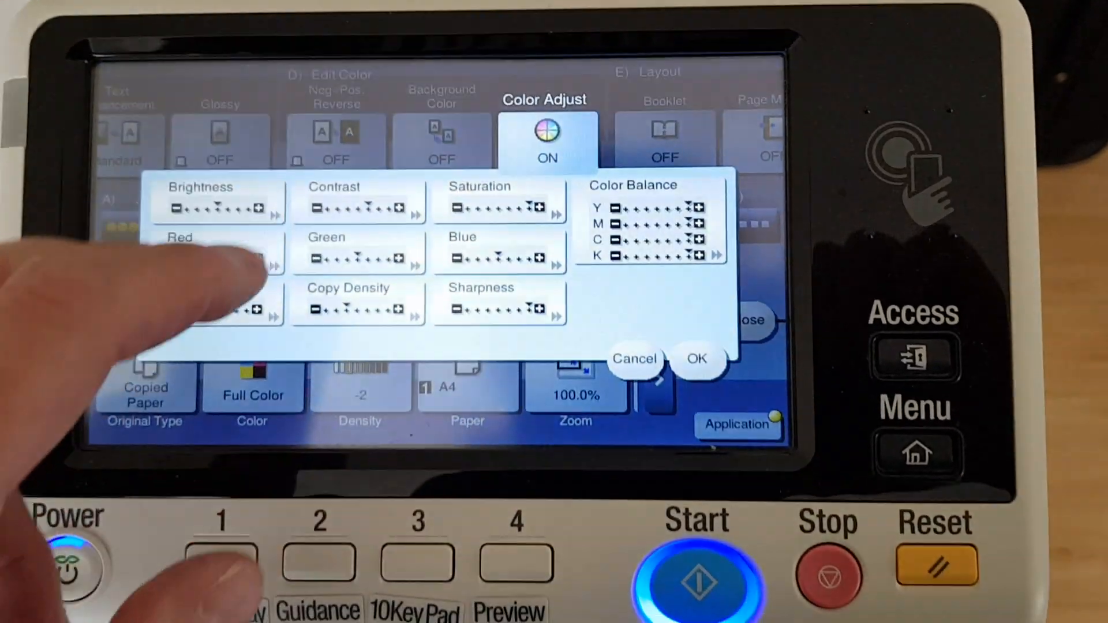
# Step: Review copy density at -2 and accept the colour adjustment settings, leaving Color Adjust ON
pyautogui.click(356, 307)
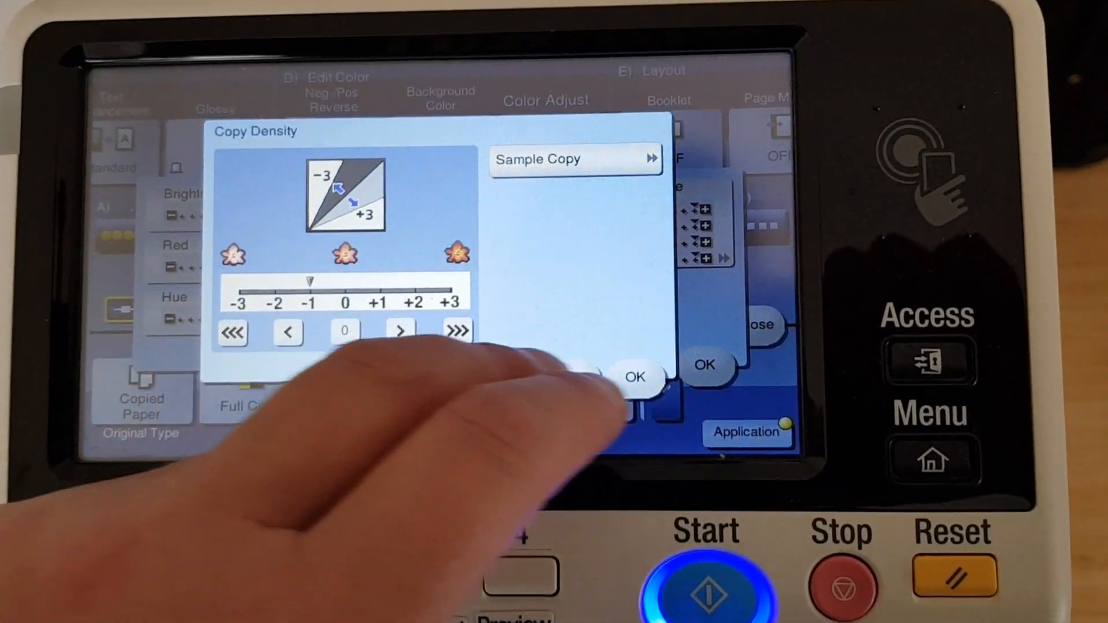
pyautogui.click(633, 375)
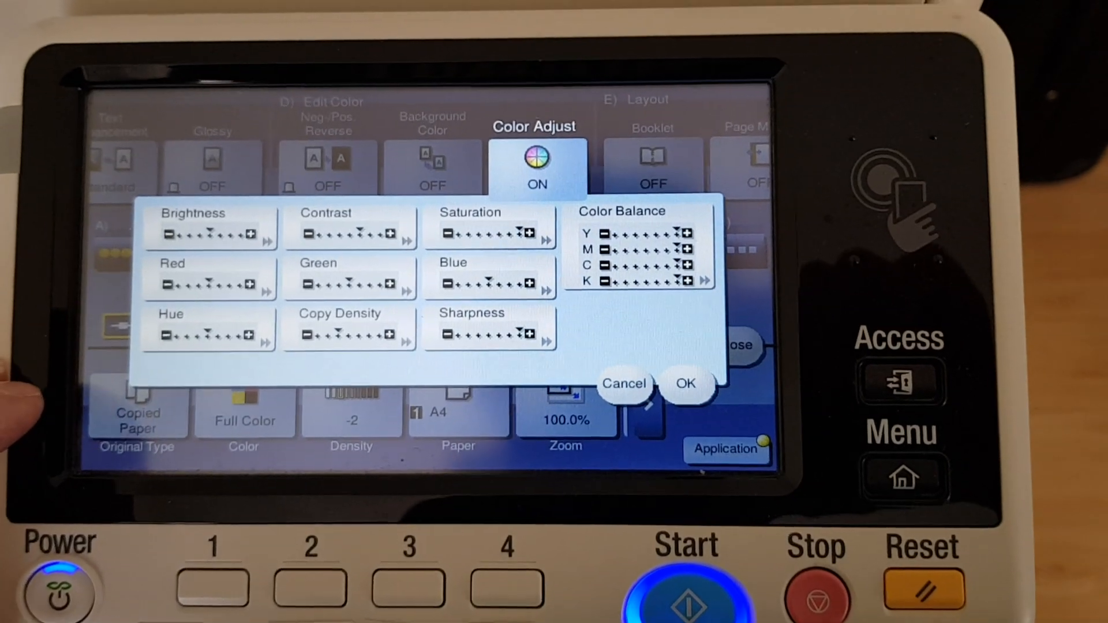
pyautogui.click(684, 383)
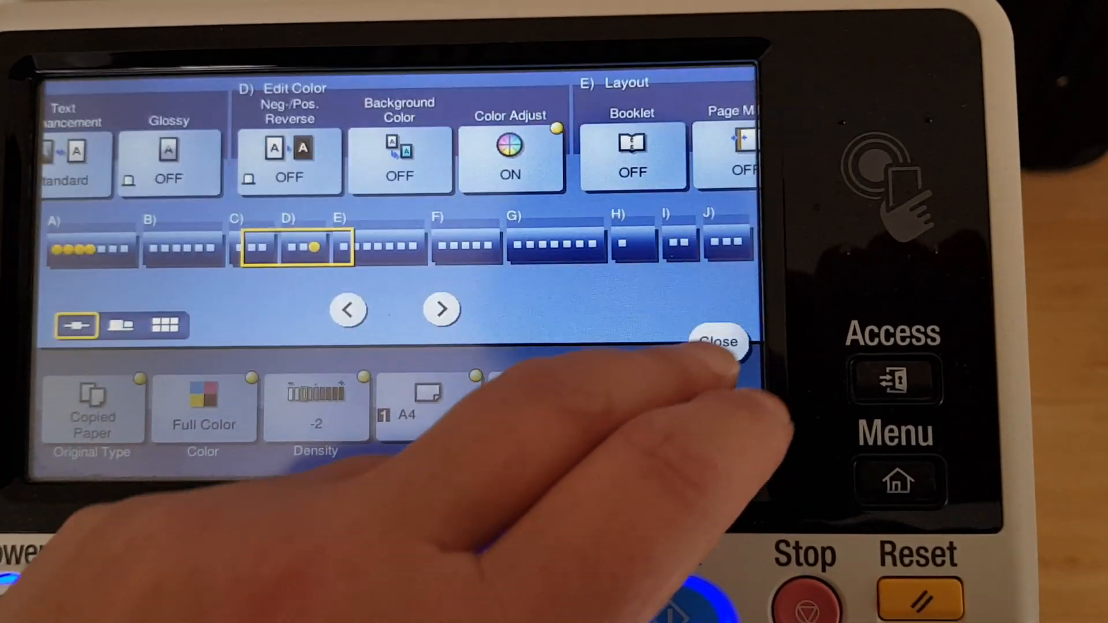